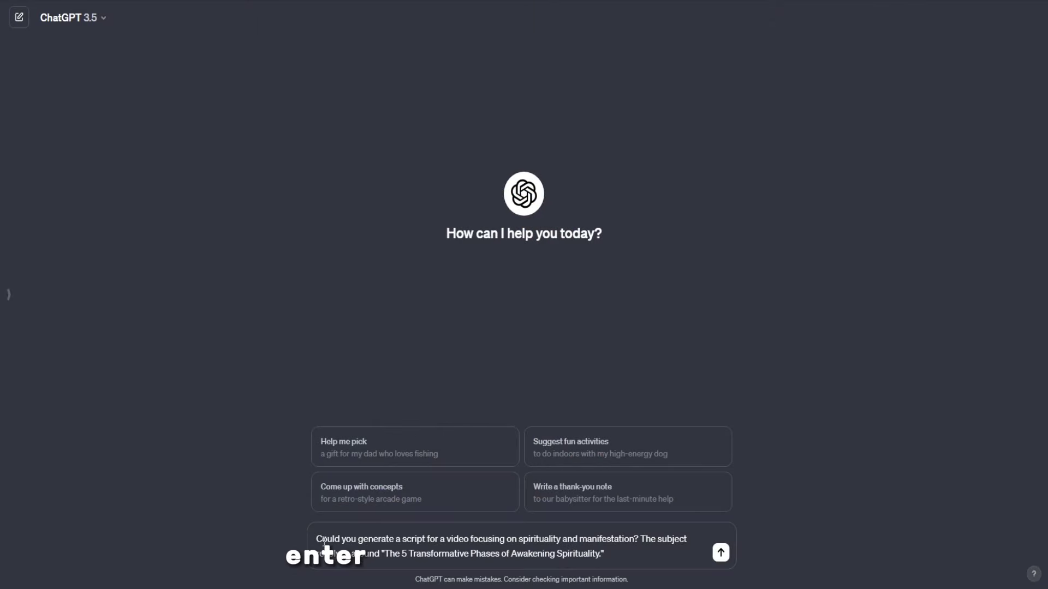
Step: Send the spiritual awakening script request to ChatGPT and scroll through the five-phase script
{"action": "key", "text": "enter"}
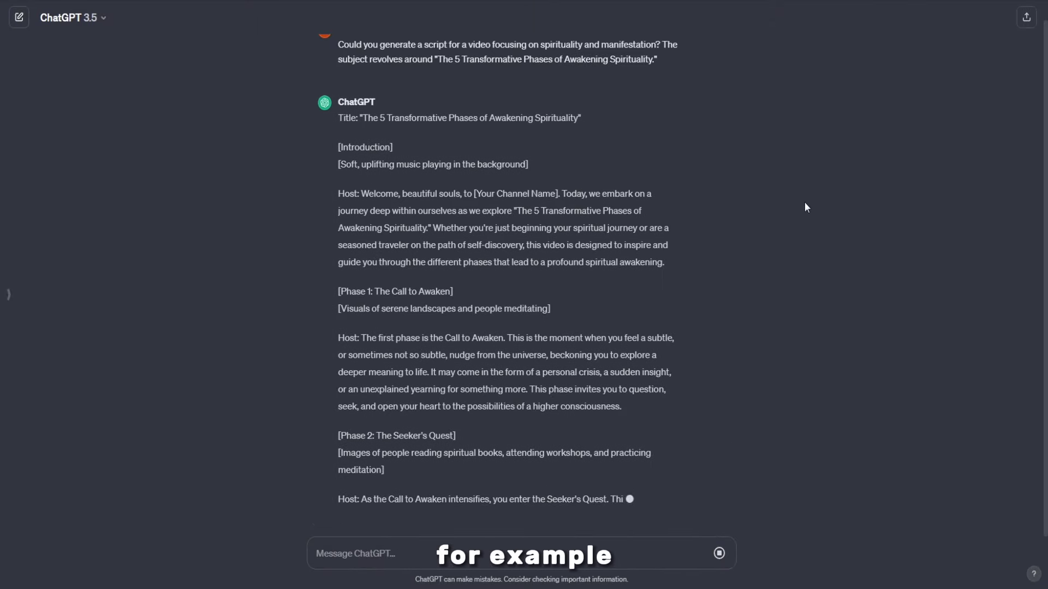
{"action": "scroll", "scroll_direction": "down", "scroll_amount": 3}
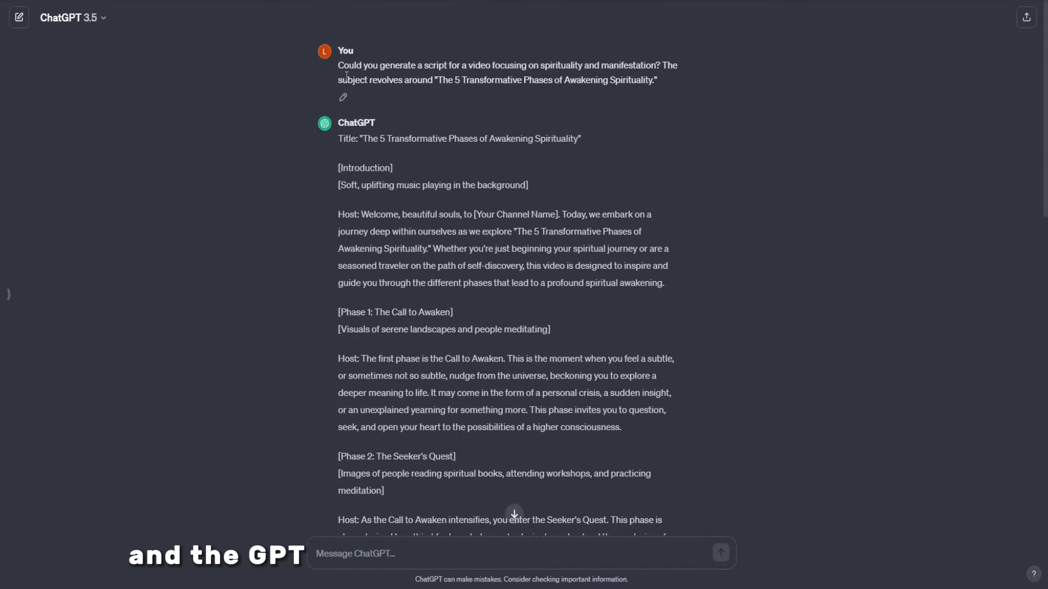
{"action": "scroll", "scroll_direction": "down", "scroll_amount": 3}
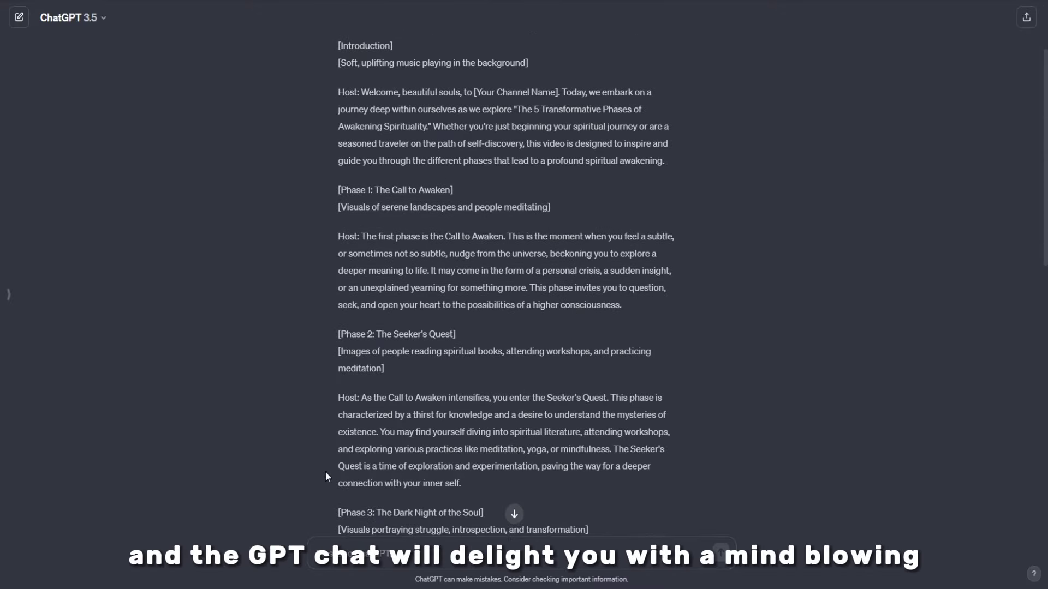
{"action": "scroll", "scroll_direction": "down", "scroll_amount": 3}
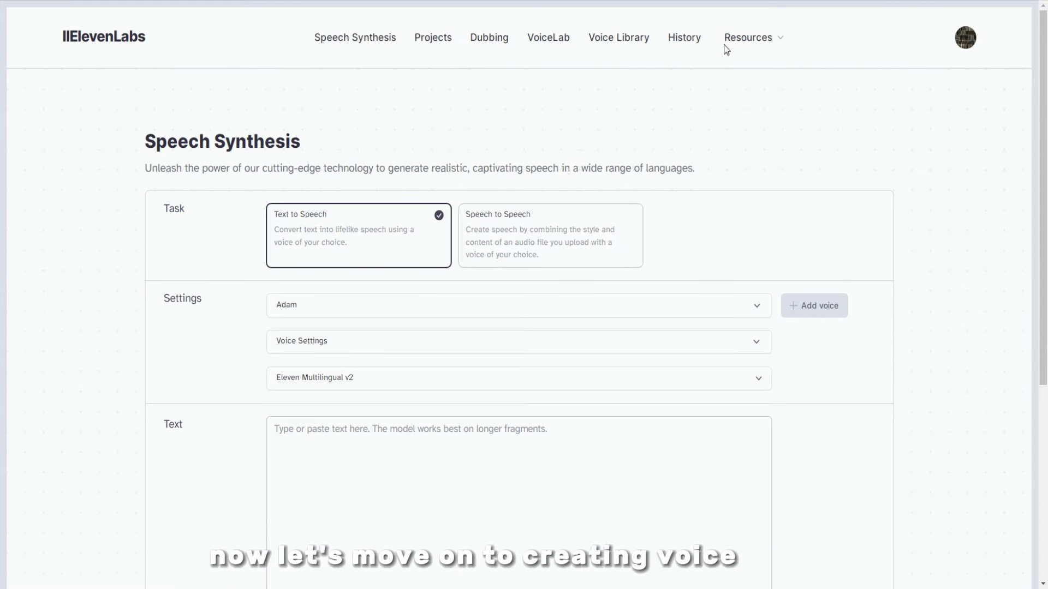
{"action": "scroll", "scroll_direction": "down", "scroll_amount": 3}
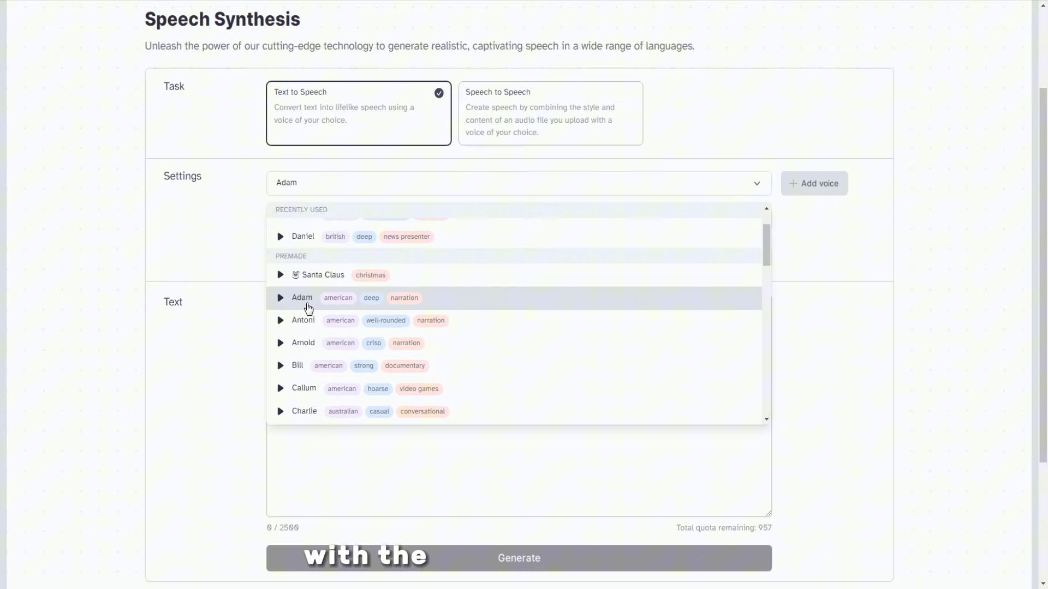
{"action": "scroll", "scroll_direction": "down", "scroll_amount": 3}
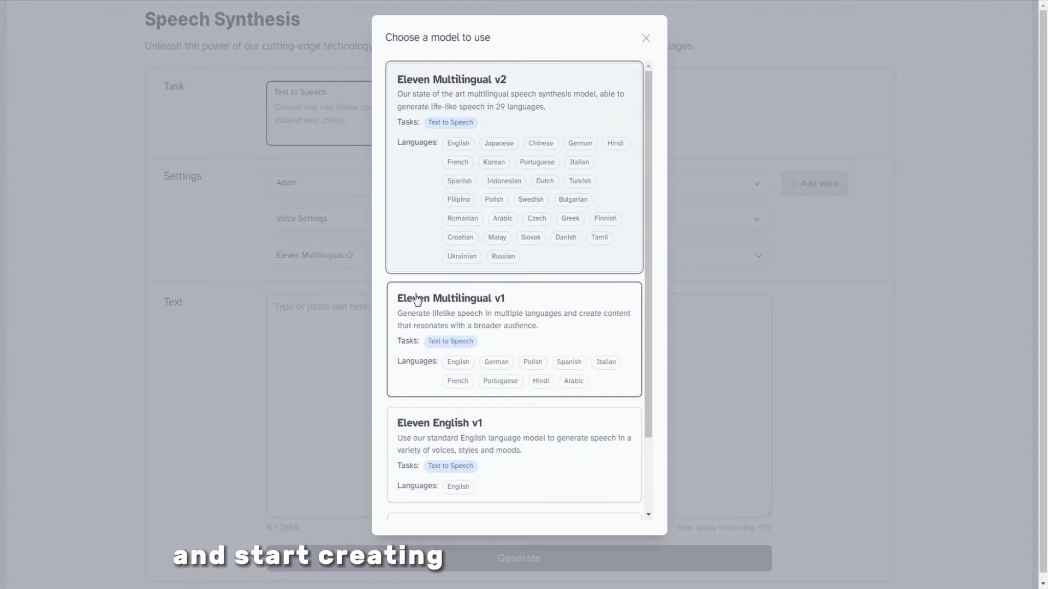
{"action": "left_click", "coordinate": [645, 37]}
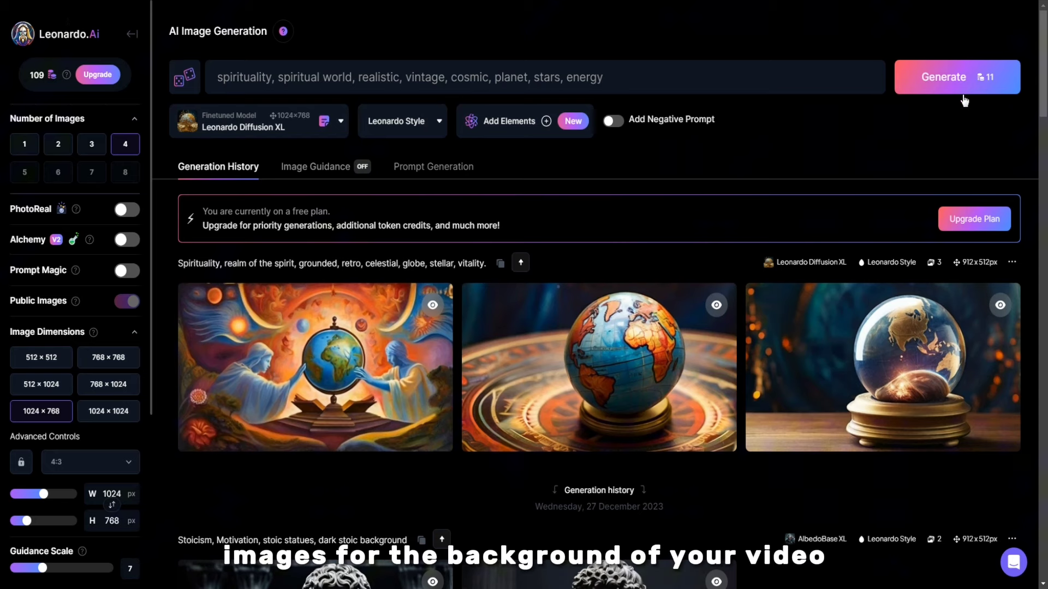
Step: Generate batches of cosmic planet images, then meditating-figure images from the meditation prompt
{"action": "left_click", "coordinate": [957, 77]}
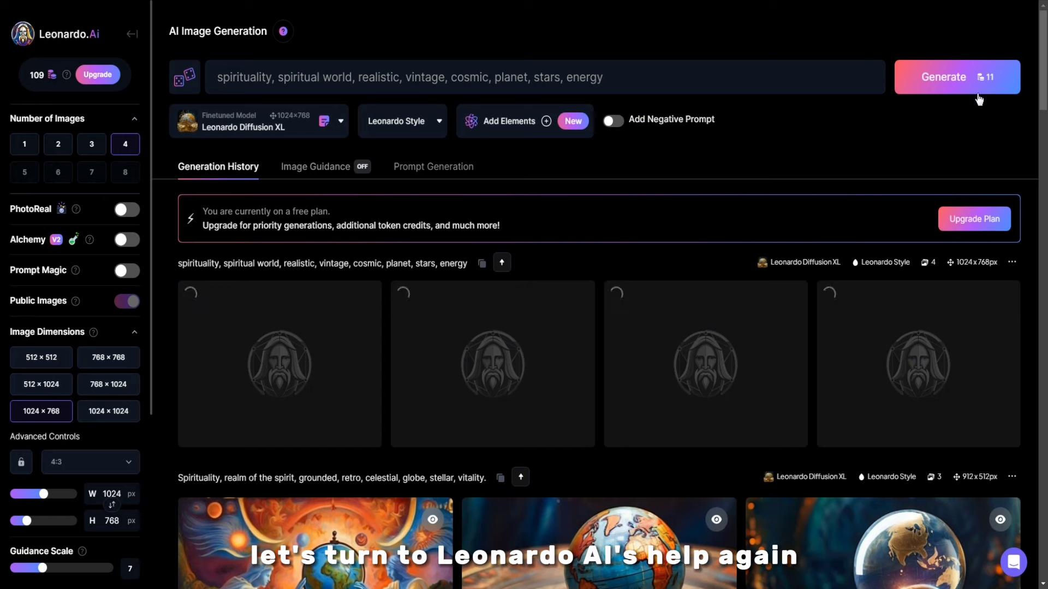
{"action": "left_click", "coordinate": [957, 76]}
{"action": "type", "text": "meditatio"}
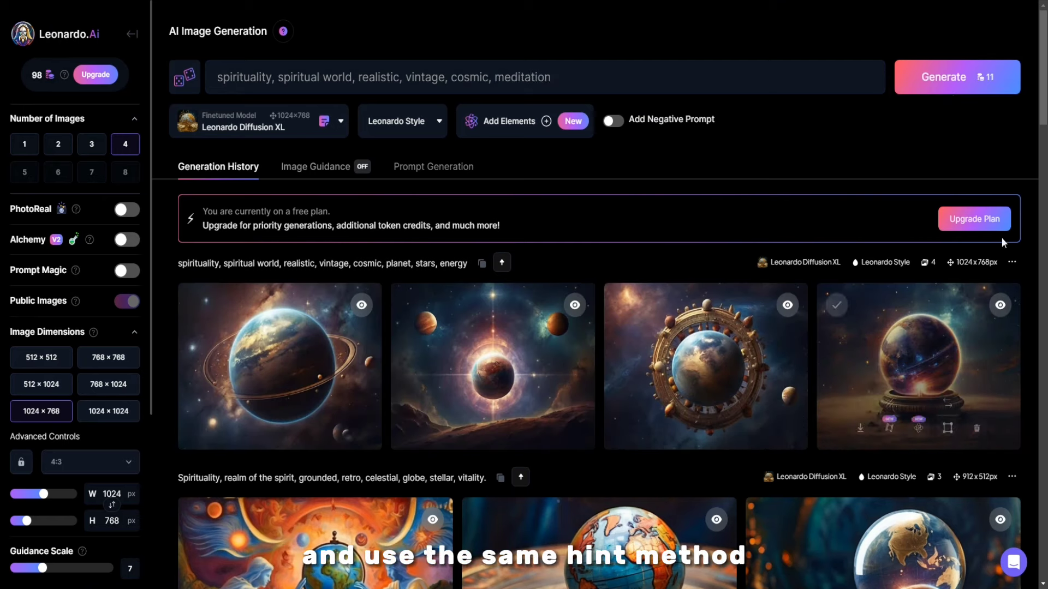
{"action": "left_click", "coordinate": [957, 77]}
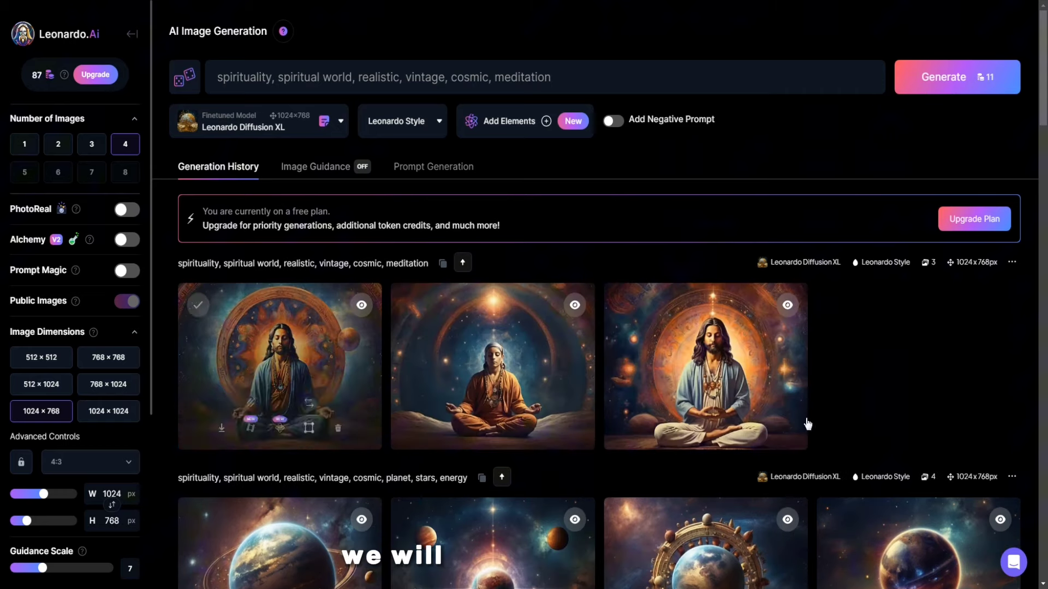
{"action": "scroll", "scroll_direction": "down", "scroll_amount": 3}
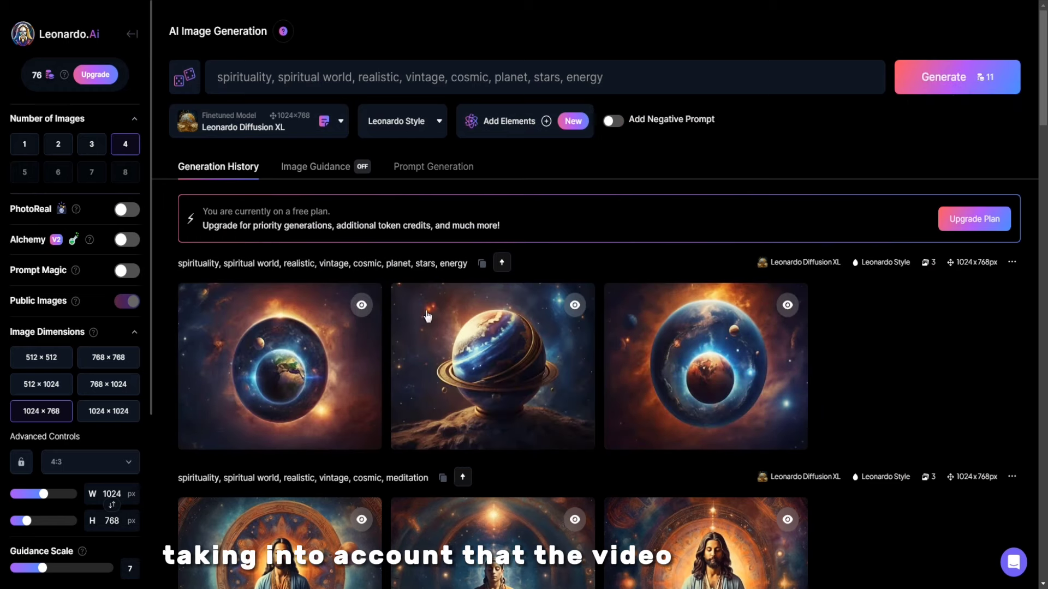
Step: Generate more planet image batches, switching Number of Images to 2 and back to 4
{"action": "left_click", "coordinate": [956, 76]}
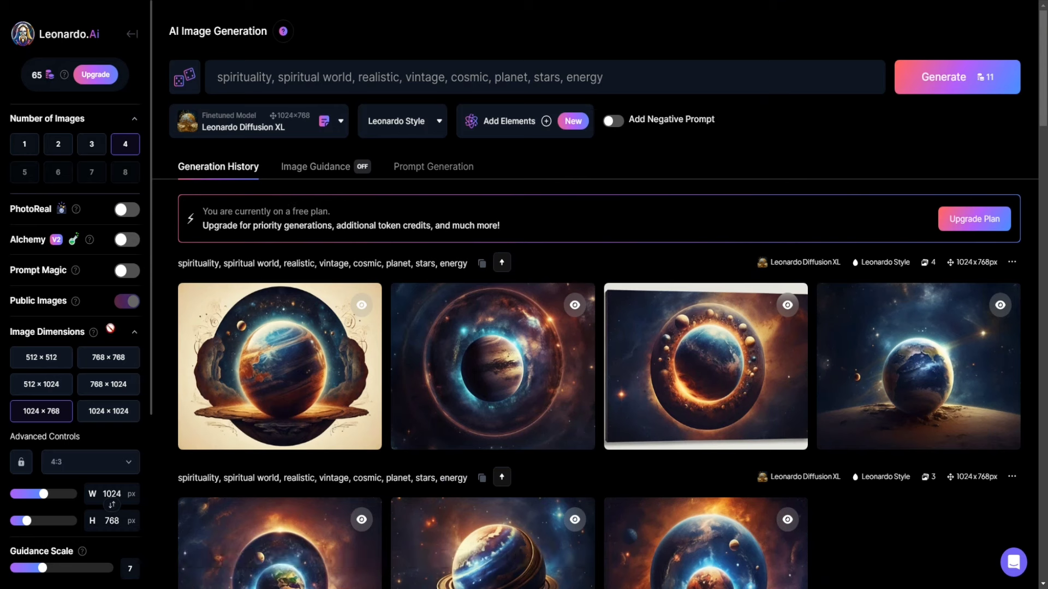
{"action": "left_click", "coordinate": [91, 462]}
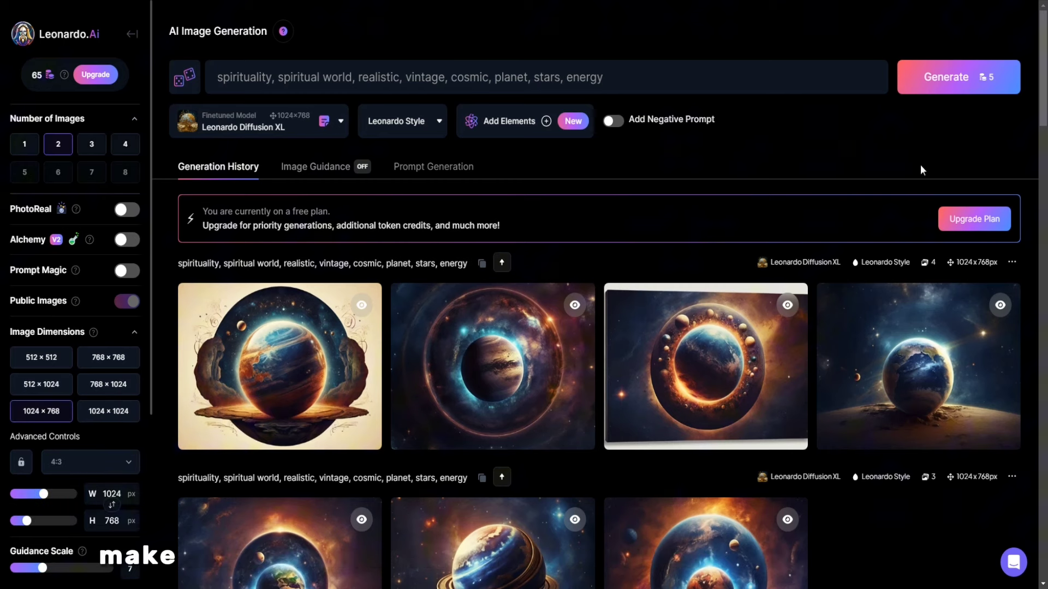
{"action": "left_click", "coordinate": [958, 76]}
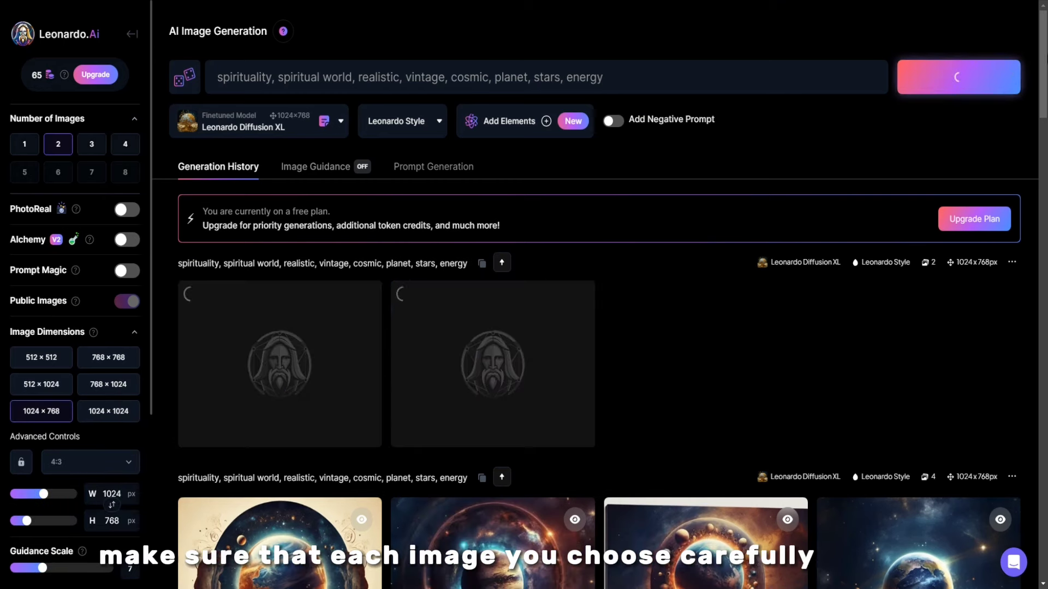
{"action": "left_click", "coordinate": [124, 144]}
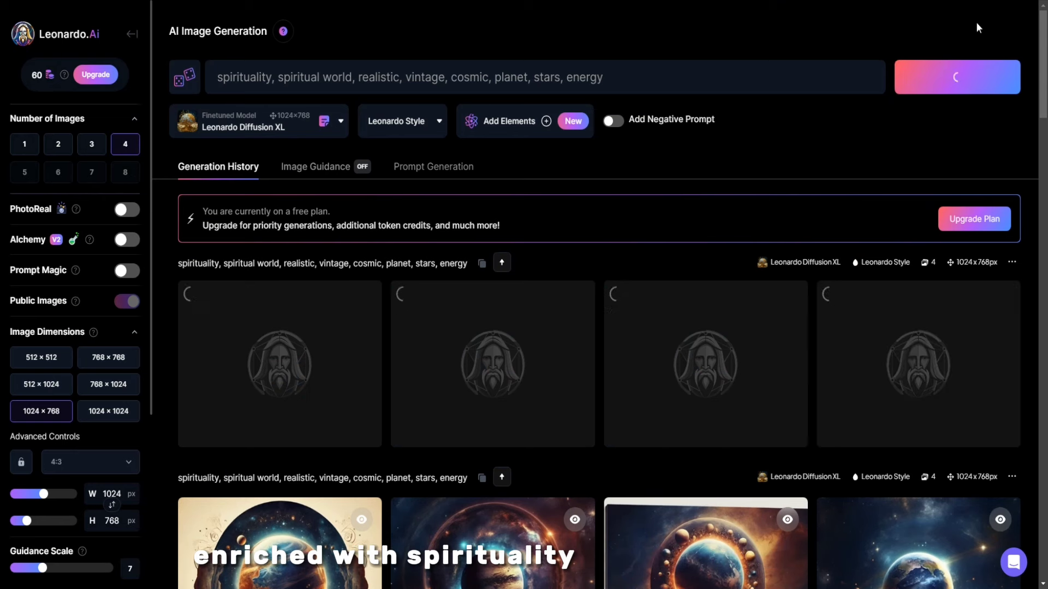
{"action": "left_click", "coordinate": [957, 76]}
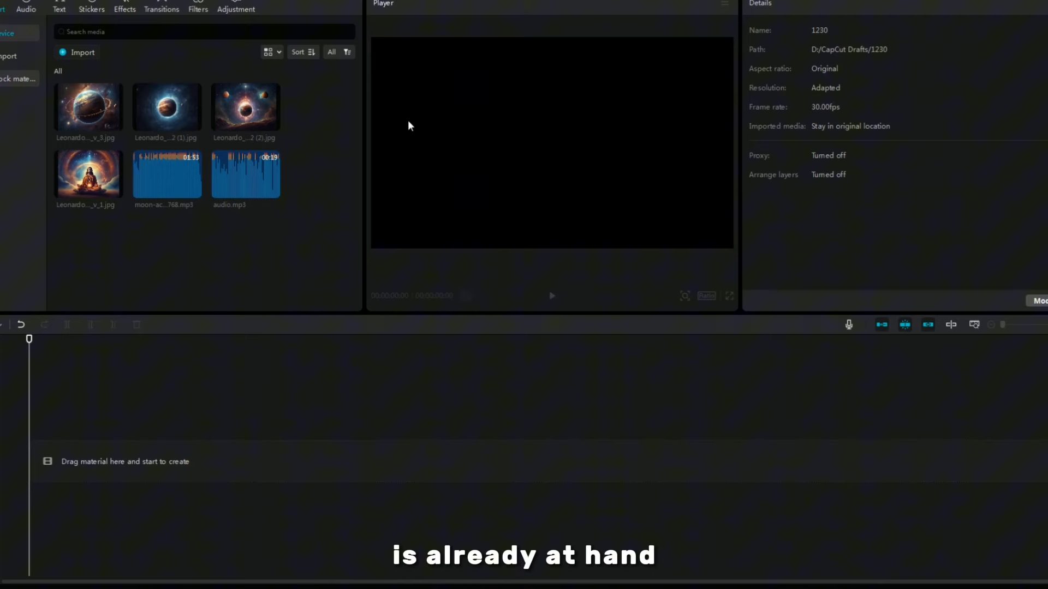
{"action": "mouse_move", "coordinate": [274, 194]}
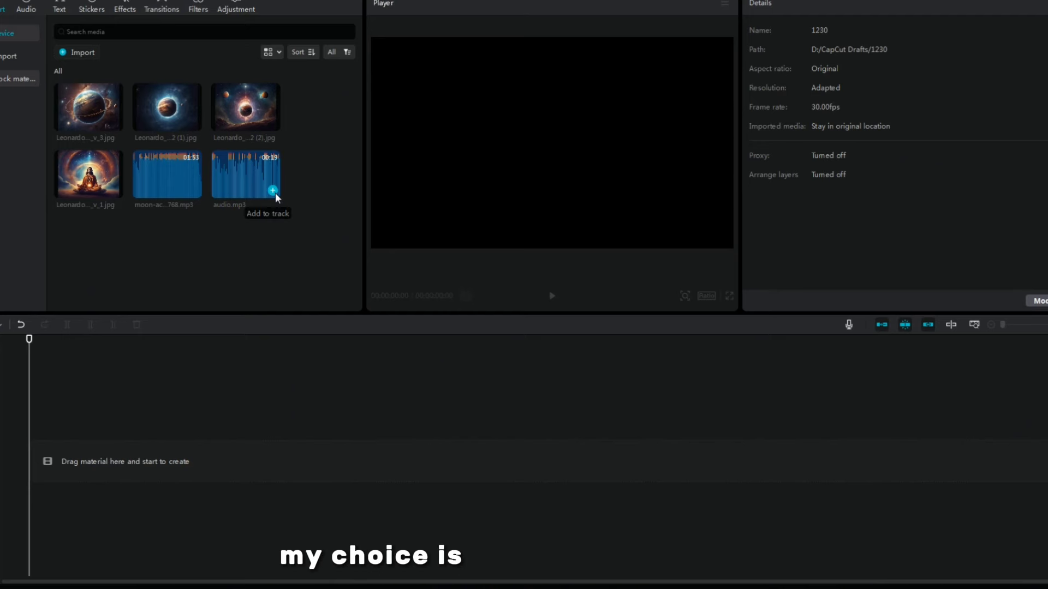
Step: Add audio.mp3 and the four space images to the timeline and set the canvas to 16:9
{"action": "left_click", "coordinate": [272, 190]}
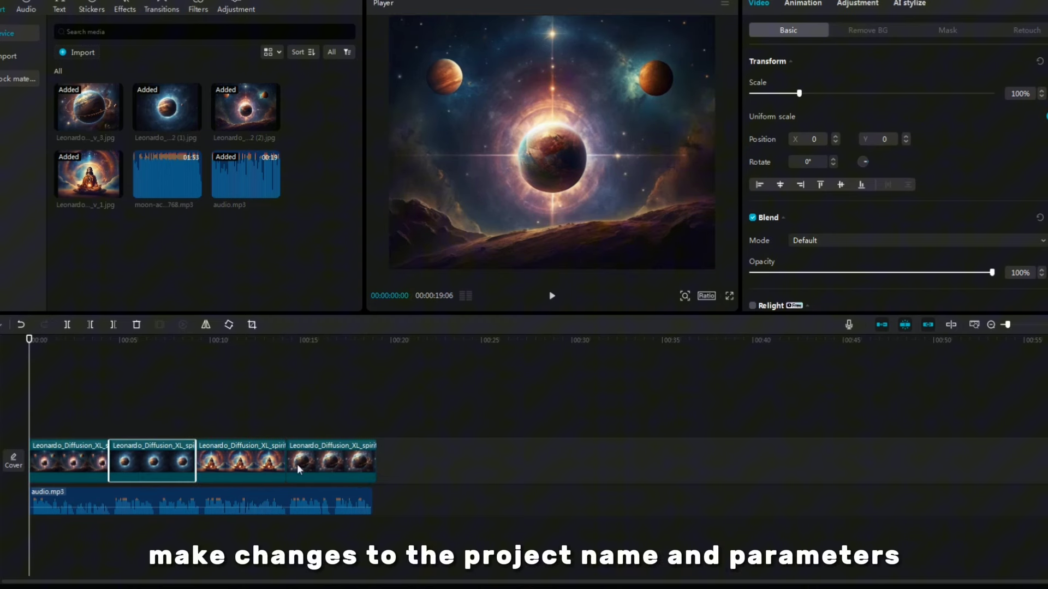
{"action": "left_click", "coordinate": [328, 463]}
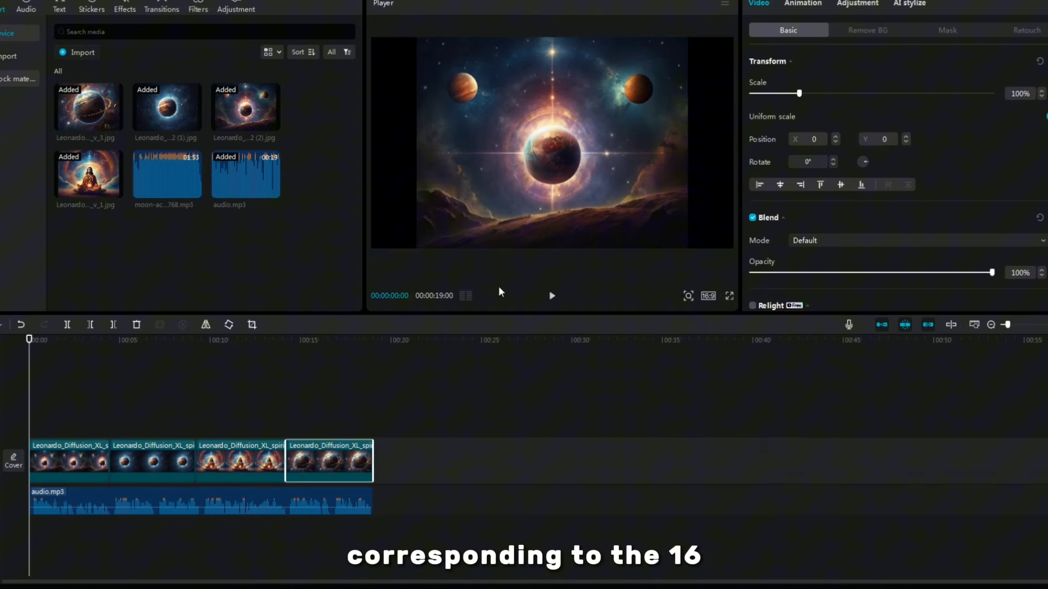
{"action": "left_click", "coordinate": [68, 463]}
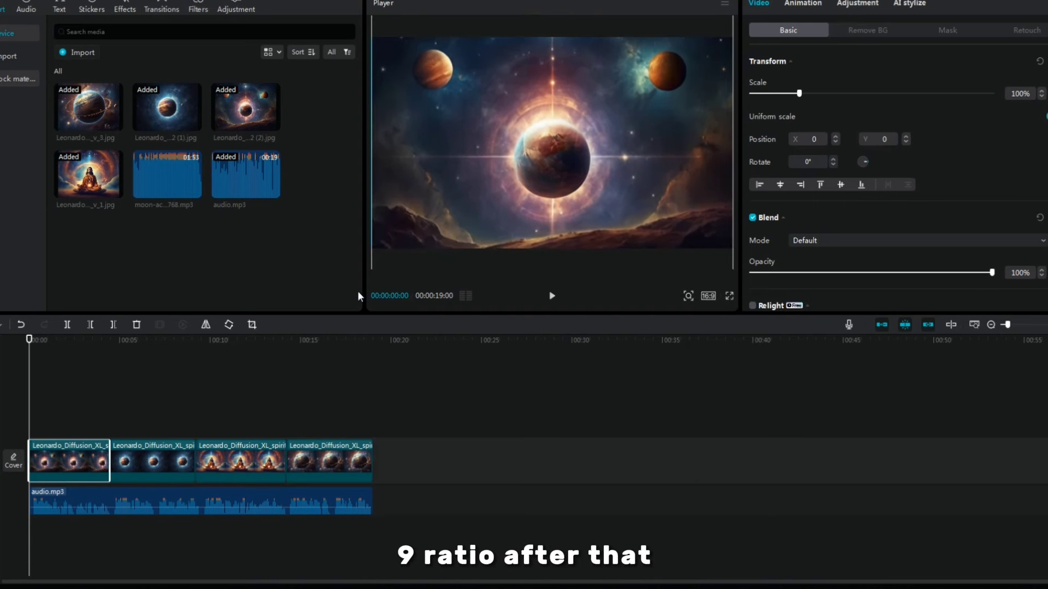
{"action": "left_click", "coordinate": [152, 461]}
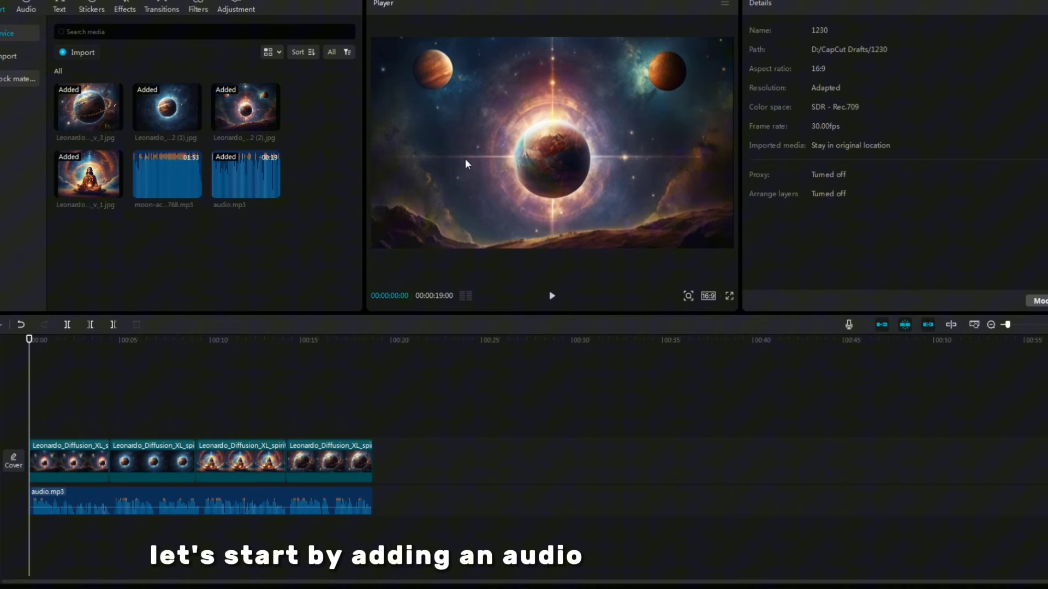
Step: Place a Camera transition between each pair of neighbouring image clips
{"action": "left_click", "coordinate": [161, 9]}
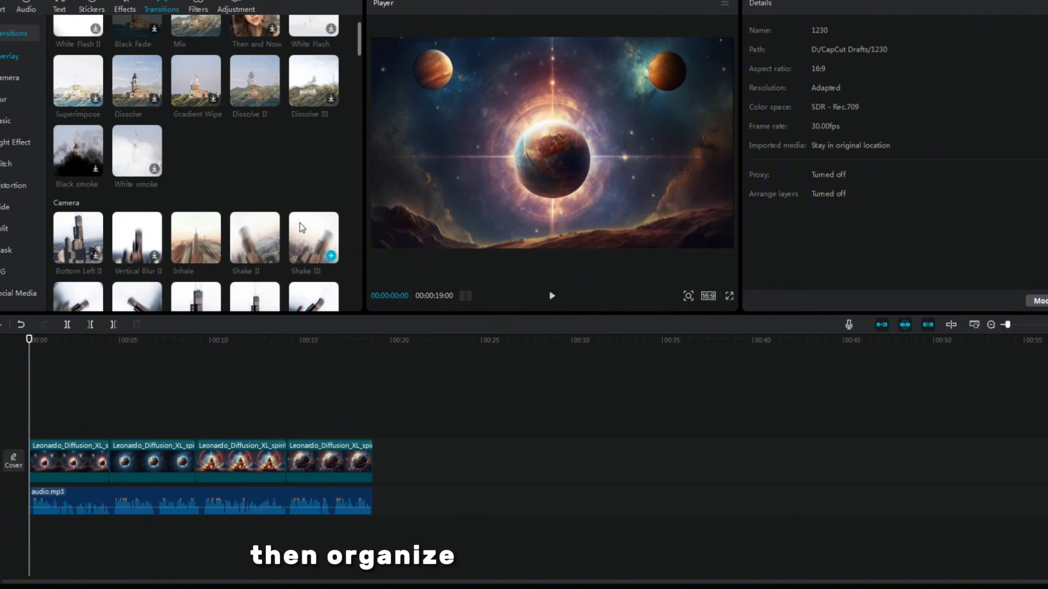
{"action": "scroll", "scroll_direction": "down", "scroll_amount": 3}
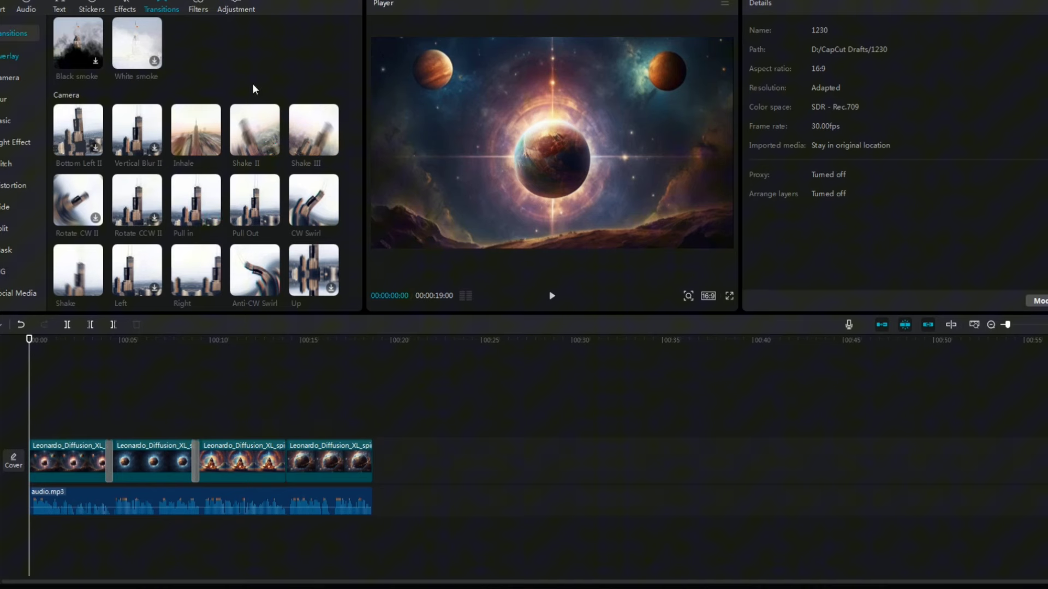
{"action": "scroll", "scroll_direction": "down", "scroll_amount": 3}
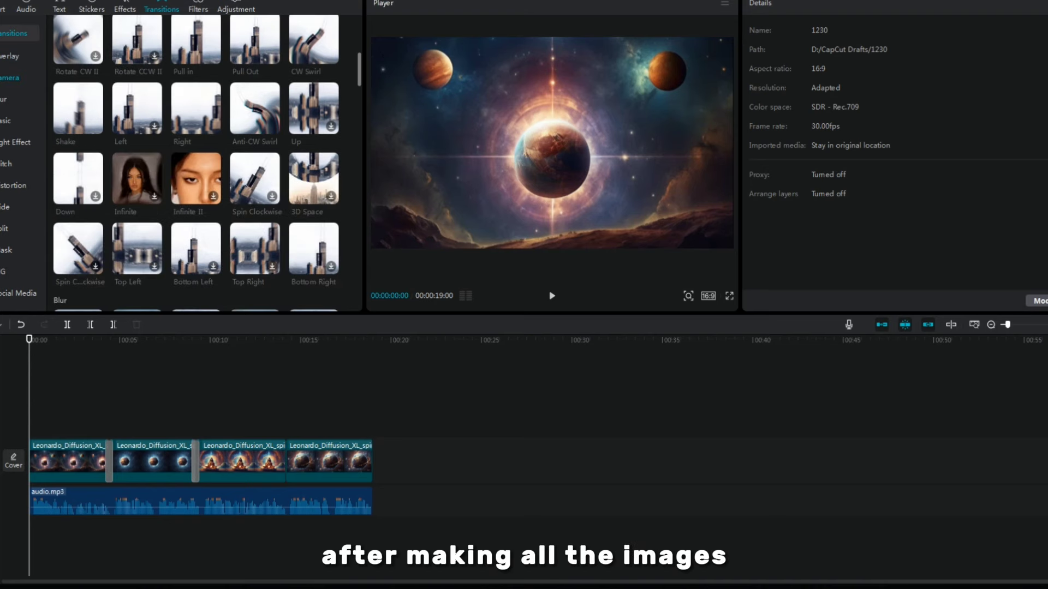
{"action": "scroll", "scroll_direction": "down", "scroll_amount": 3}
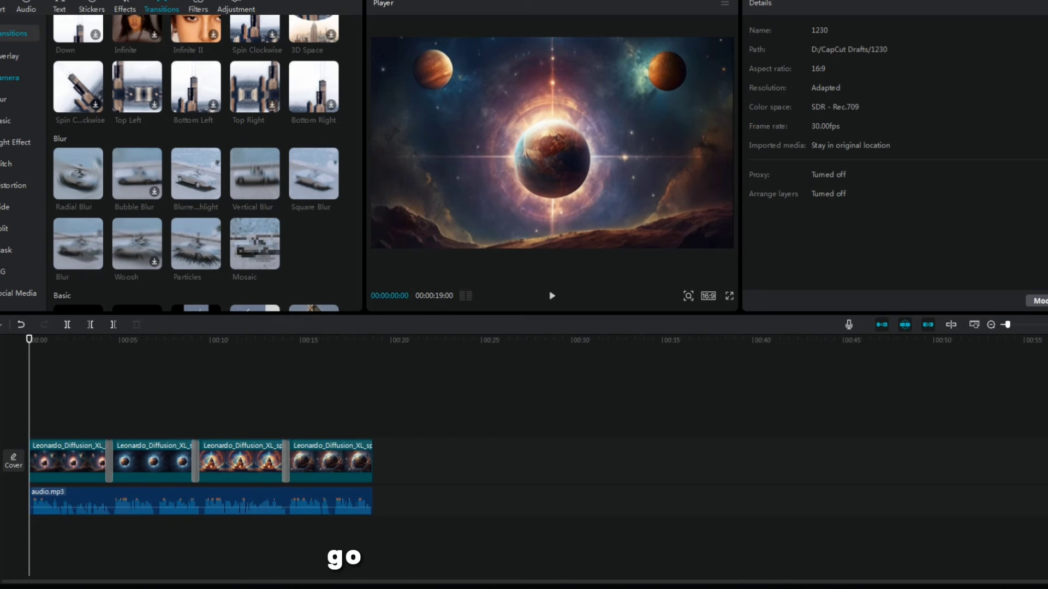
{"action": "left_click", "coordinate": [124, 10]}
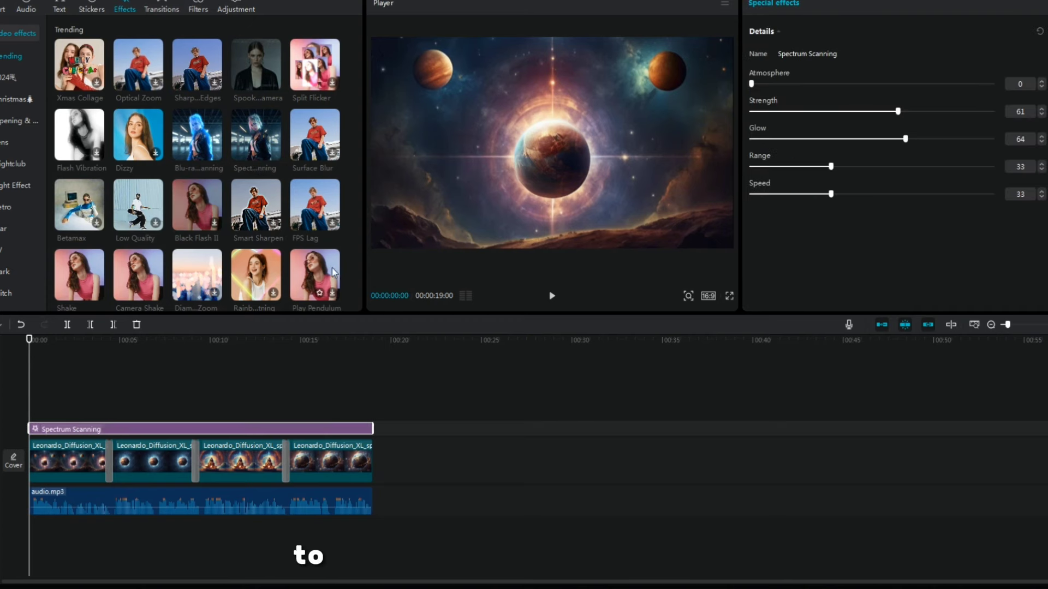
Step: Add Spectrum Scanning and Rainbow Sparkle video effects stretched over the full timeline
{"action": "scroll", "scroll_direction": "down", "scroll_amount": 3}
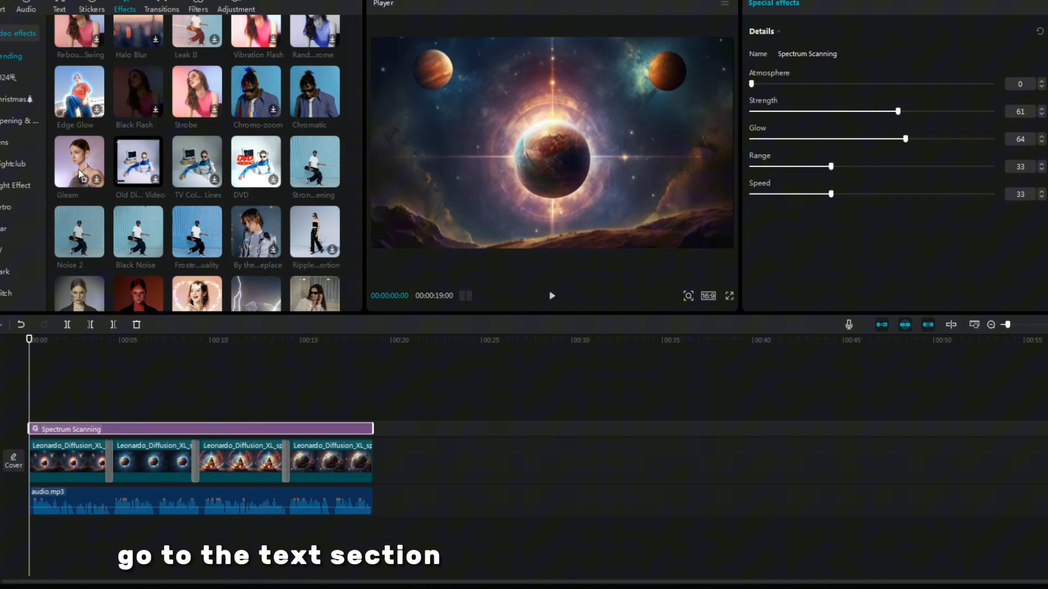
{"action": "scroll", "scroll_direction": "down", "scroll_amount": 3}
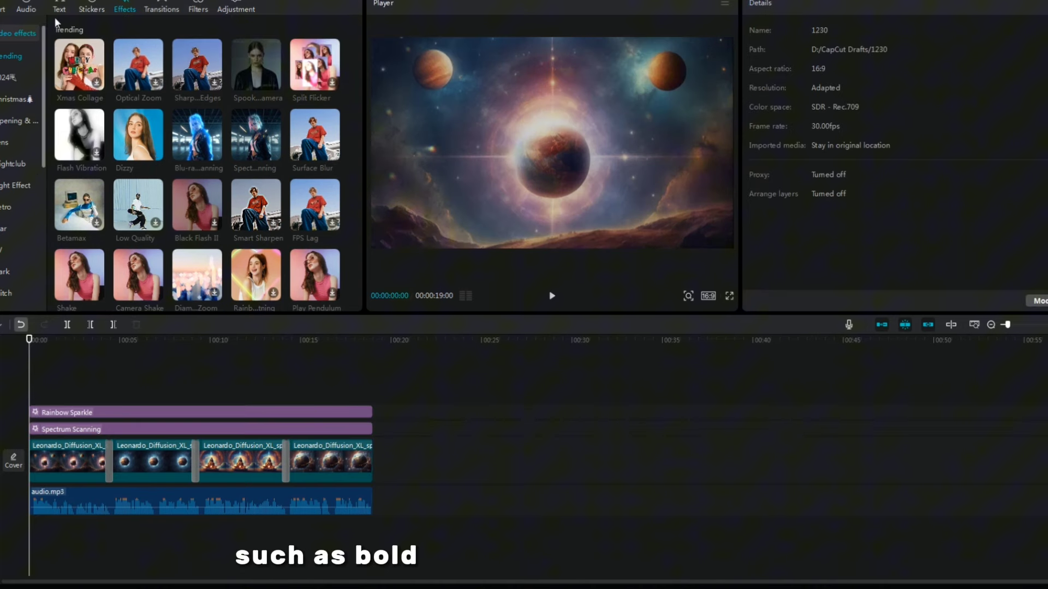
Step: Generate English auto captions from the voiceover
{"action": "left_click", "coordinate": [59, 8]}
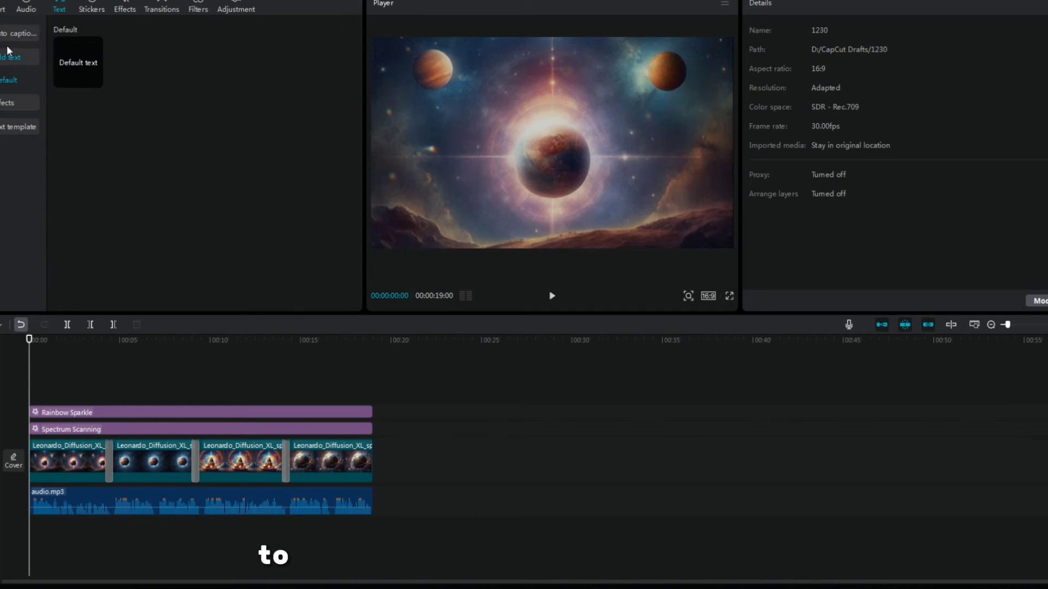
{"action": "left_click", "coordinate": [17, 34]}
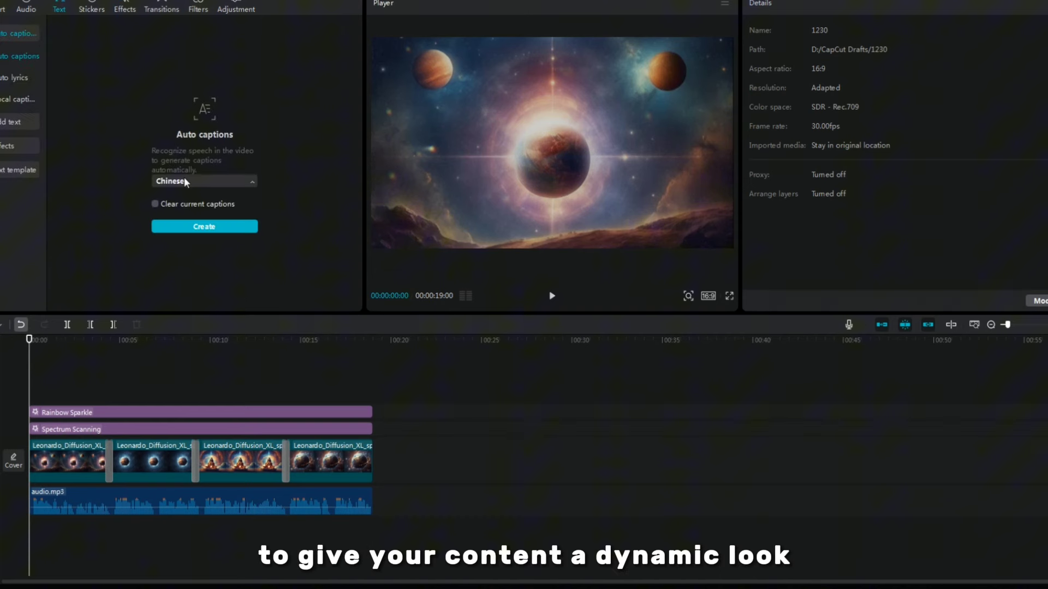
{"action": "left_click", "coordinate": [204, 180]}
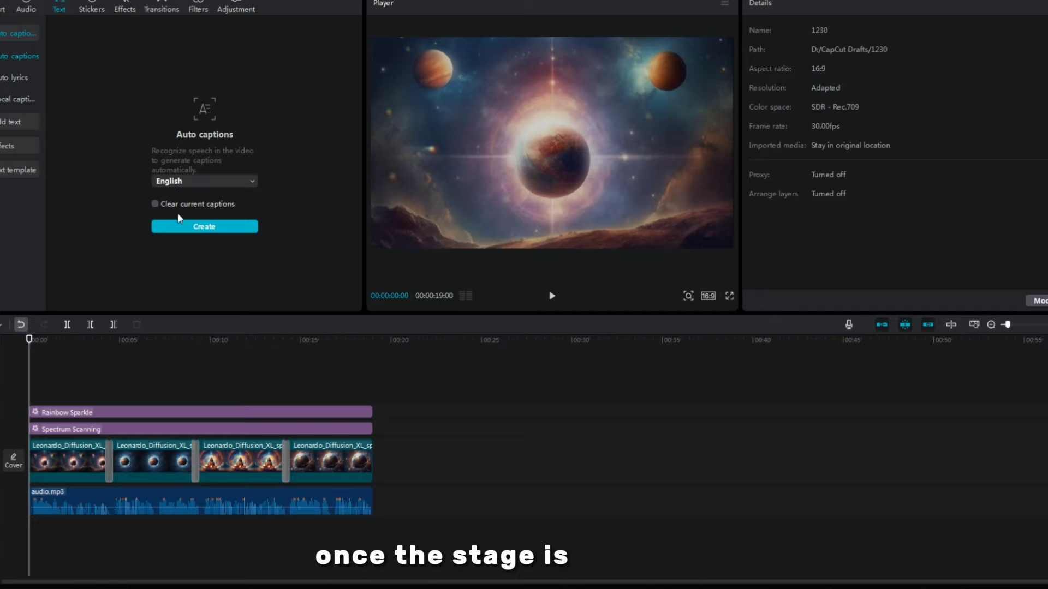
{"action": "left_click", "coordinate": [204, 226]}
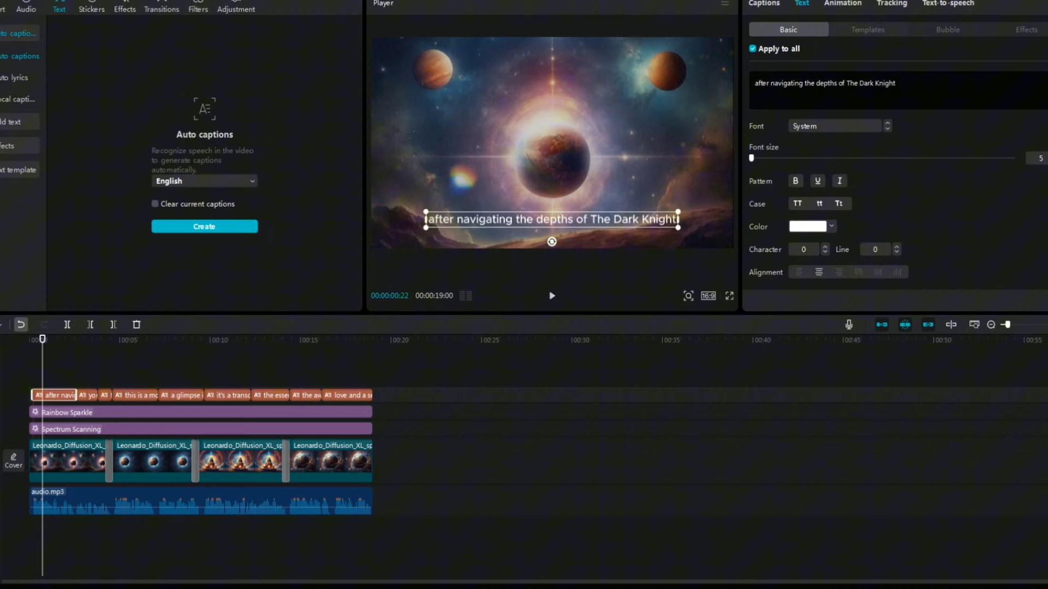
Step: Style the captions with a bold uppercase white template from Text > Templates
{"action": "left_click", "coordinate": [868, 29]}
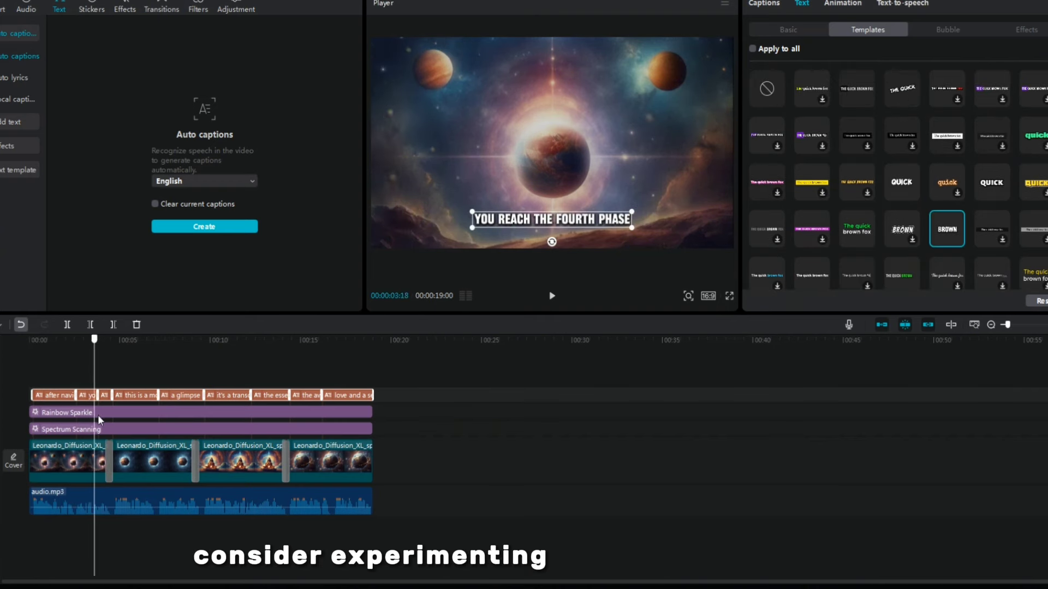
{"action": "left_click", "coordinate": [30, 343]}
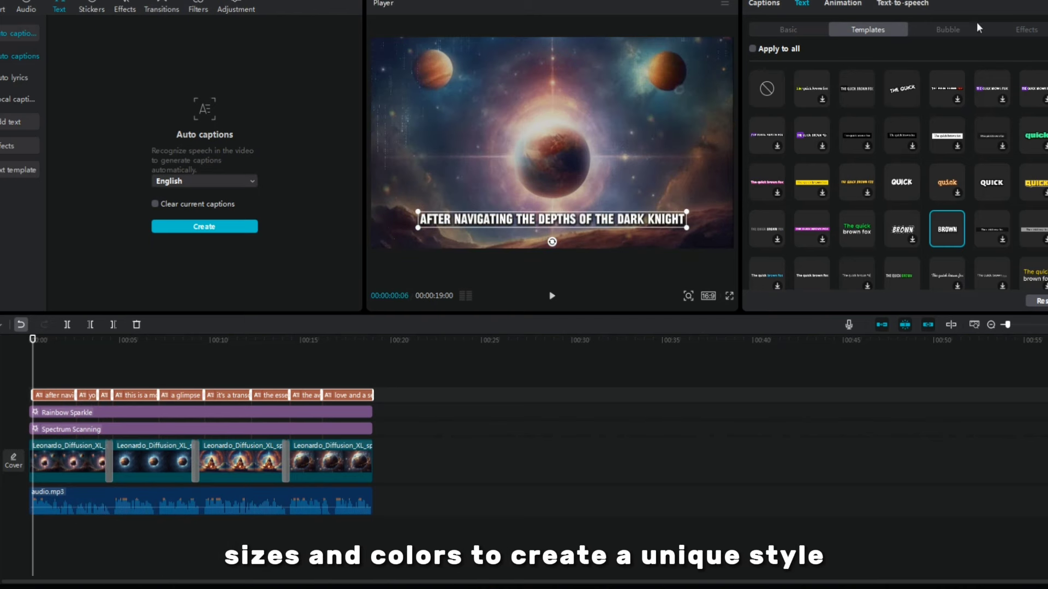
{"action": "left_click", "coordinate": [842, 4]}
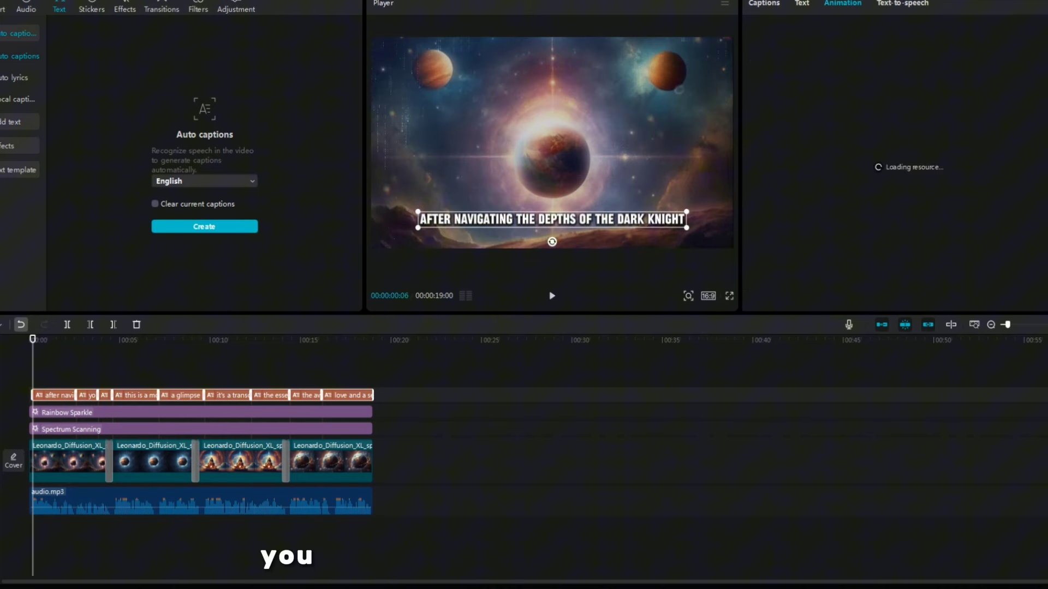
{"action": "left_click", "coordinate": [801, 4]}
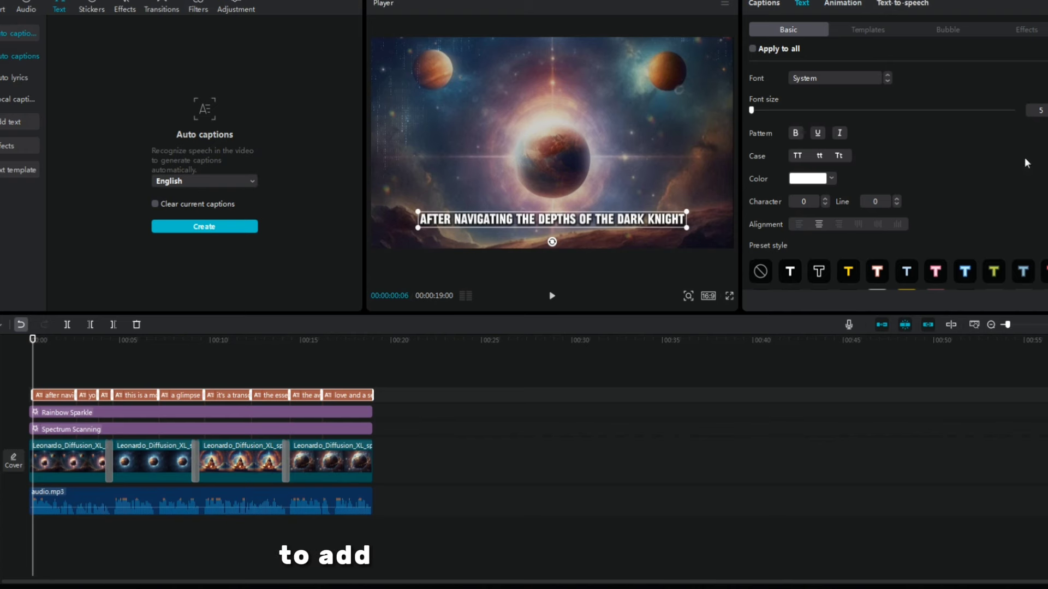
{"action": "left_click", "coordinate": [841, 4]}
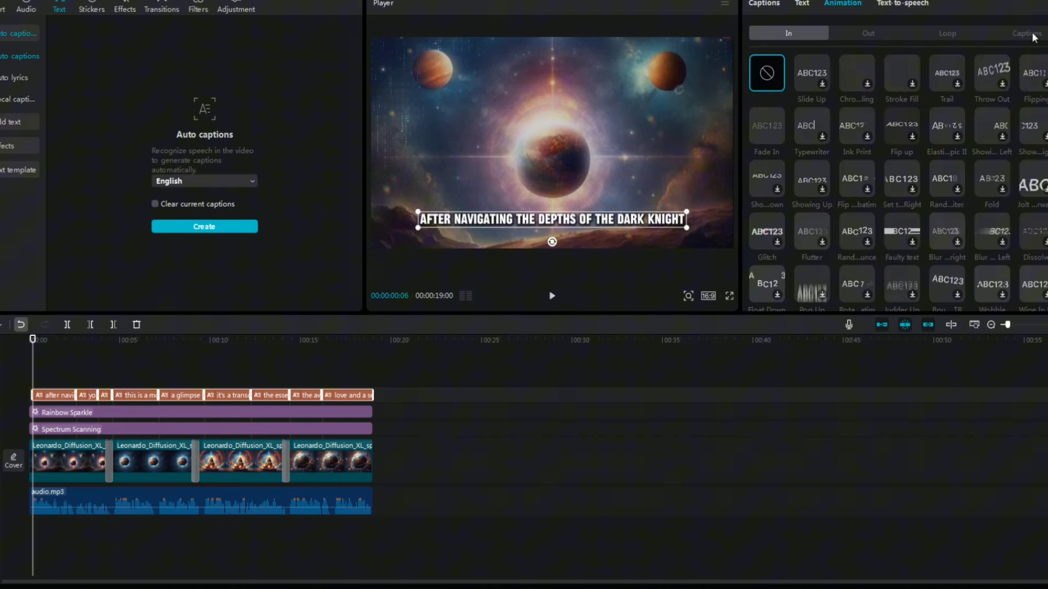
{"action": "left_click", "coordinate": [1024, 34]}
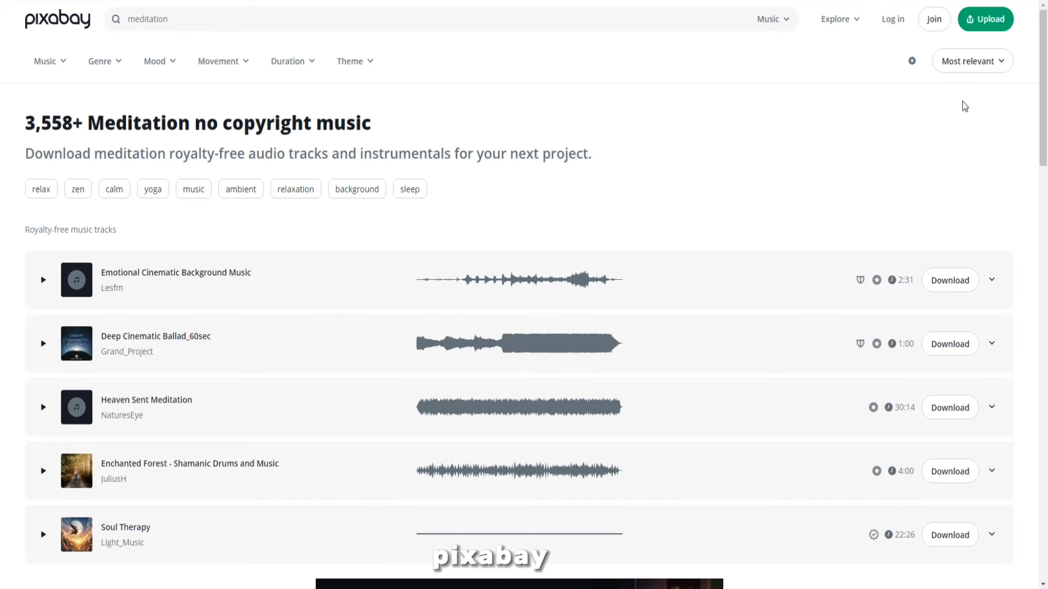
Step: Scroll through Pixabay's meditation music results to later pages of tracks
{"action": "scroll", "scroll_direction": "down", "scroll_amount": 3}
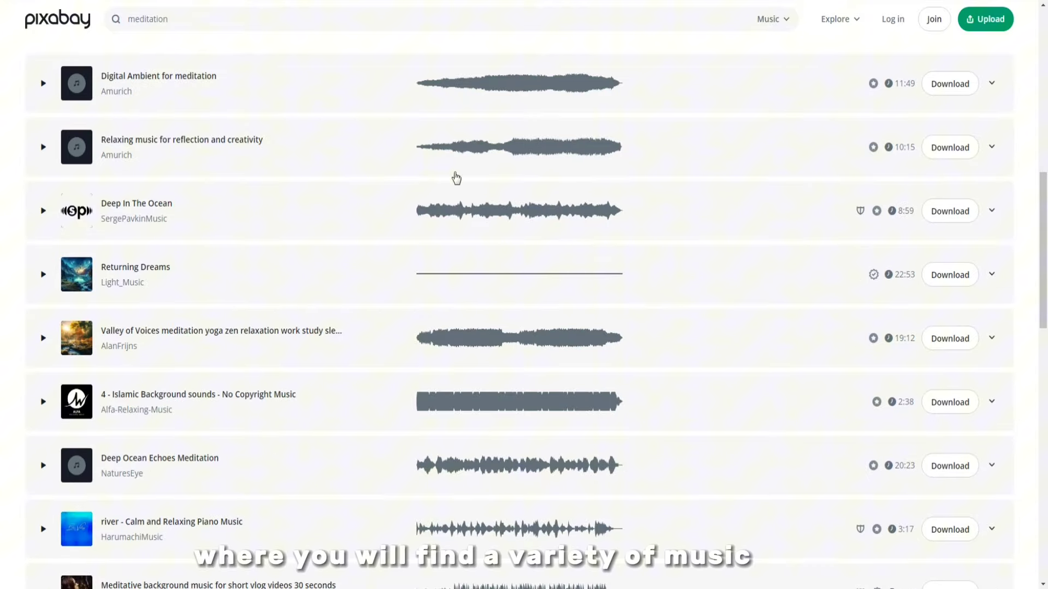
{"action": "scroll", "scroll_direction": "down", "scroll_amount": 3}
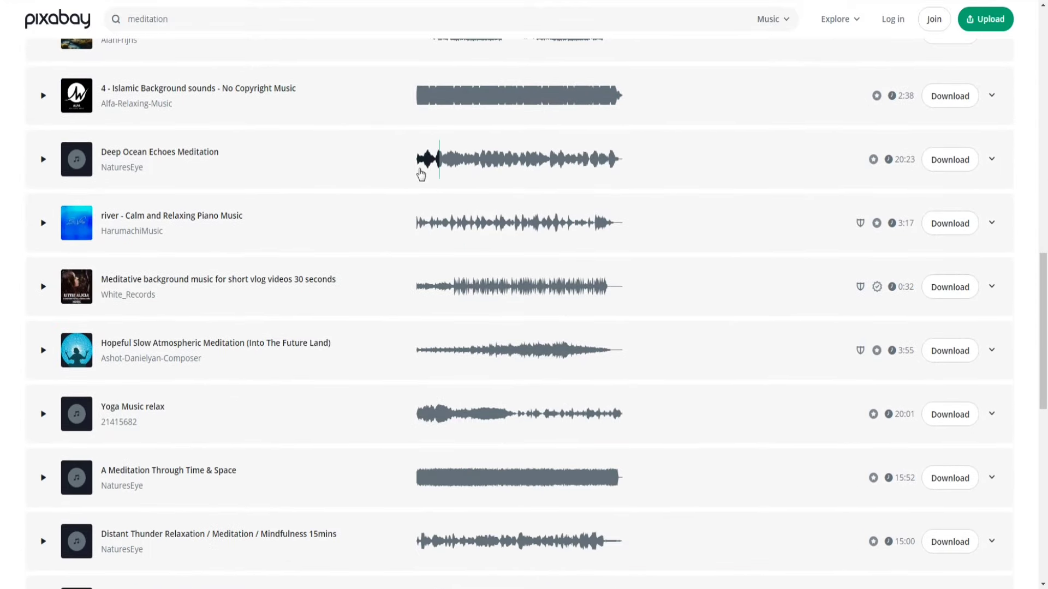
{"action": "scroll", "scroll_direction": "down", "scroll_amount": 3}
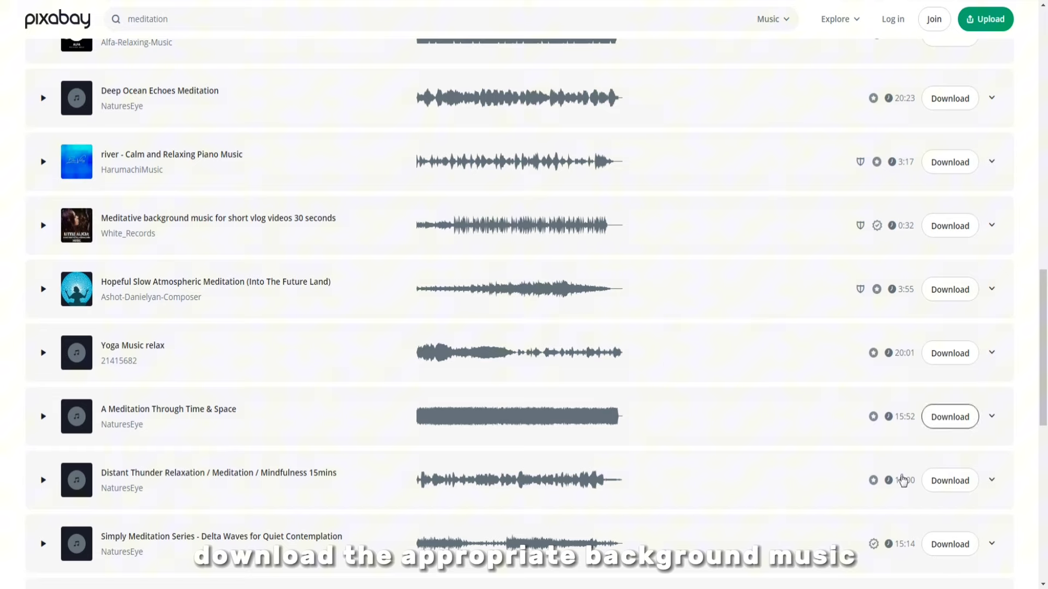
{"action": "scroll", "scroll_direction": "down", "scroll_amount": 3}
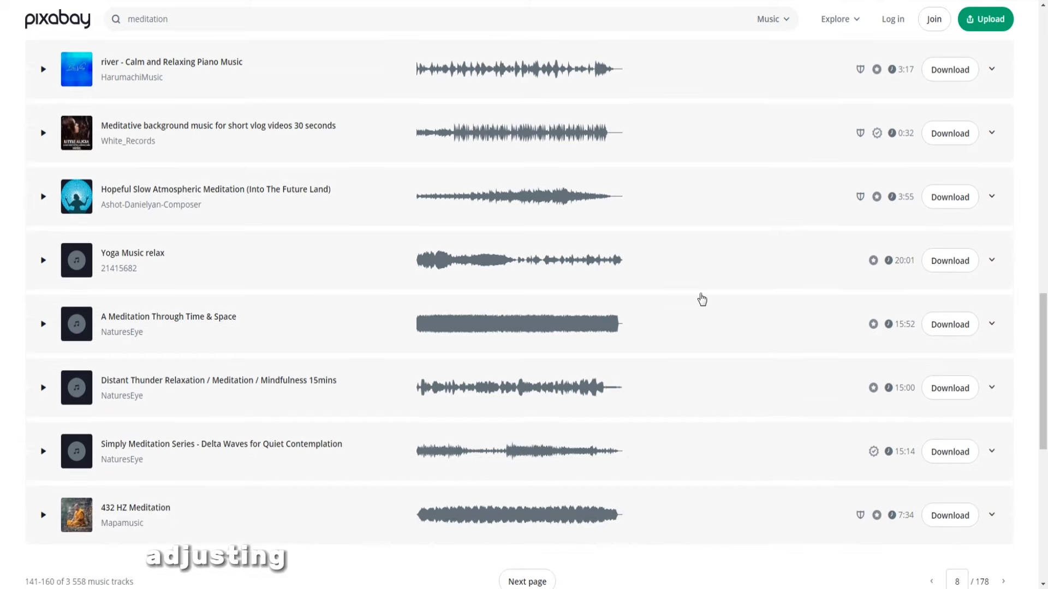